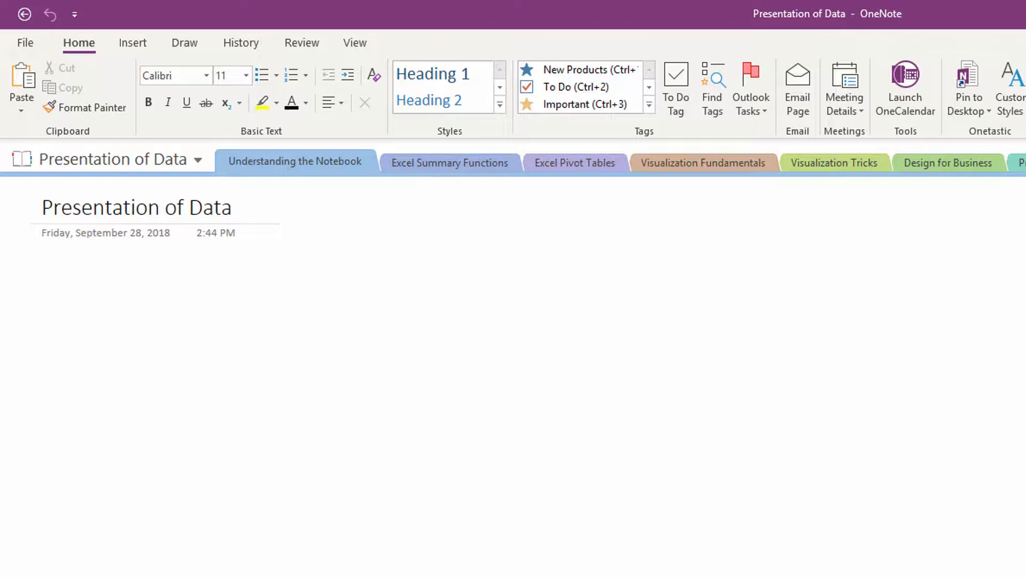
Browse past Visualization Fundamentals and return to the empty Excel Summary Functions page
{"action": "left_click", "coordinate": [41, 283]}
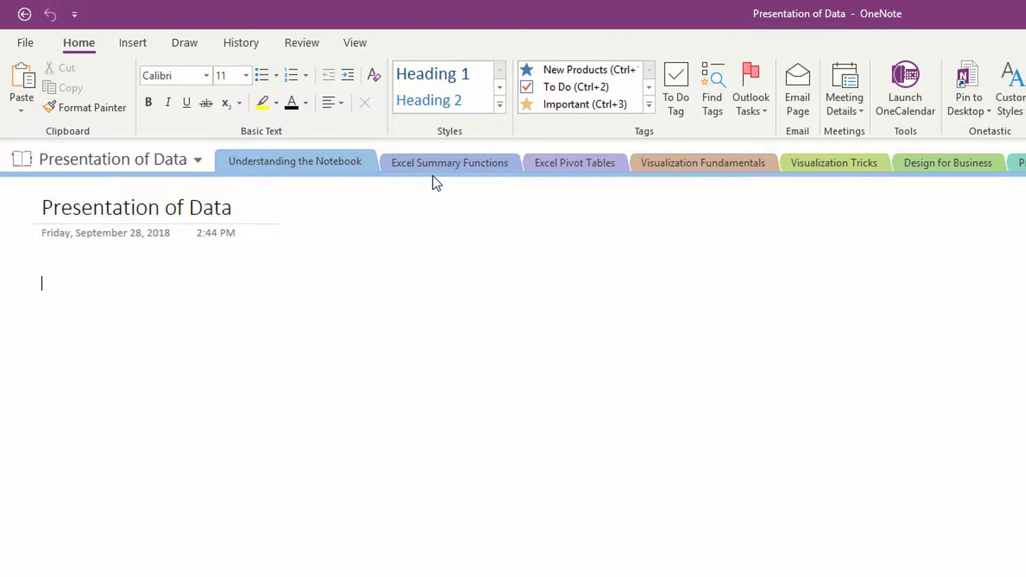
{"action": "left_click", "coordinate": [450, 163]}
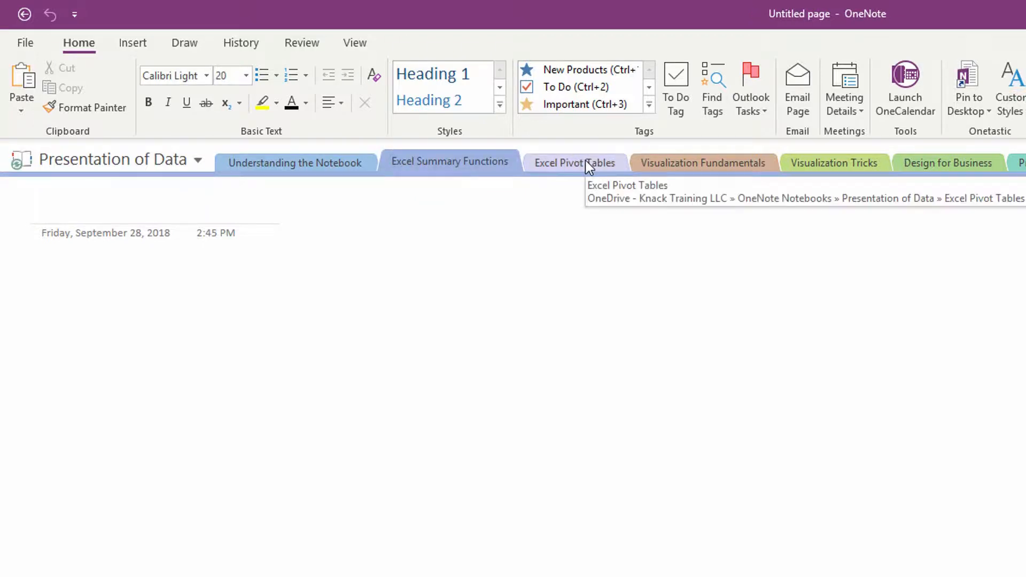
{"action": "left_click", "coordinate": [702, 163]}
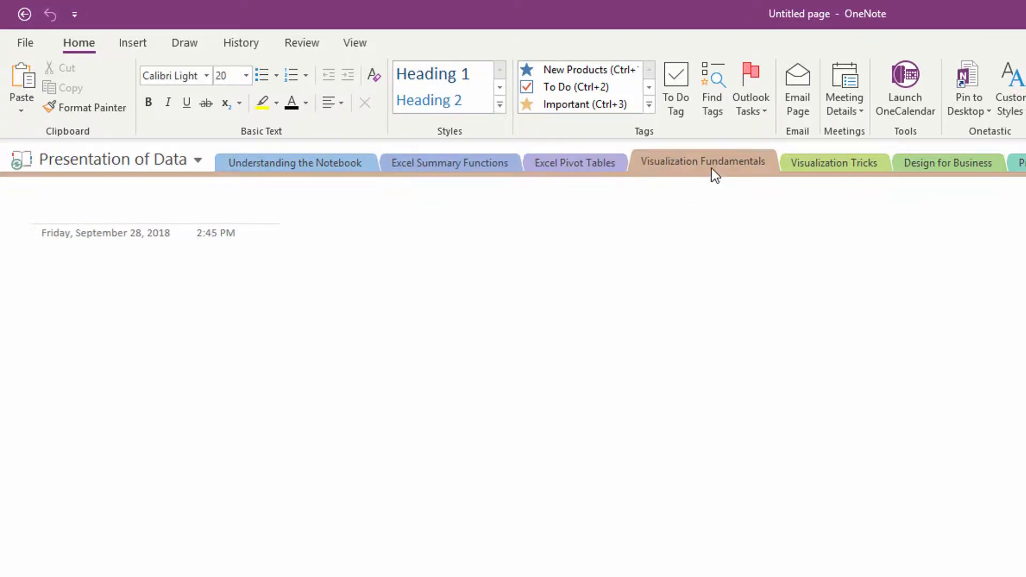
{"action": "mouse_move", "coordinate": [450, 163]}
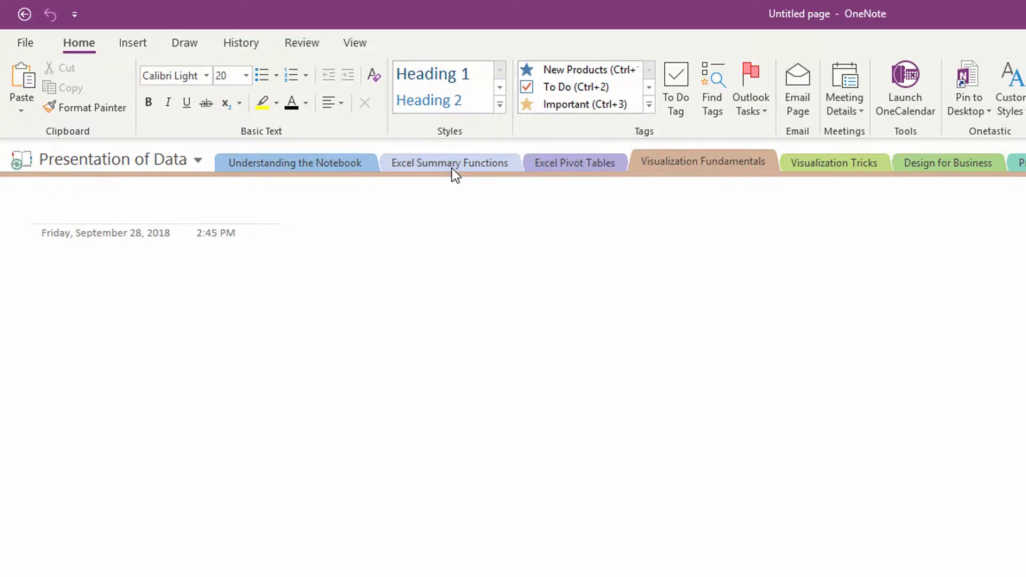
{"action": "left_click", "coordinate": [449, 162]}
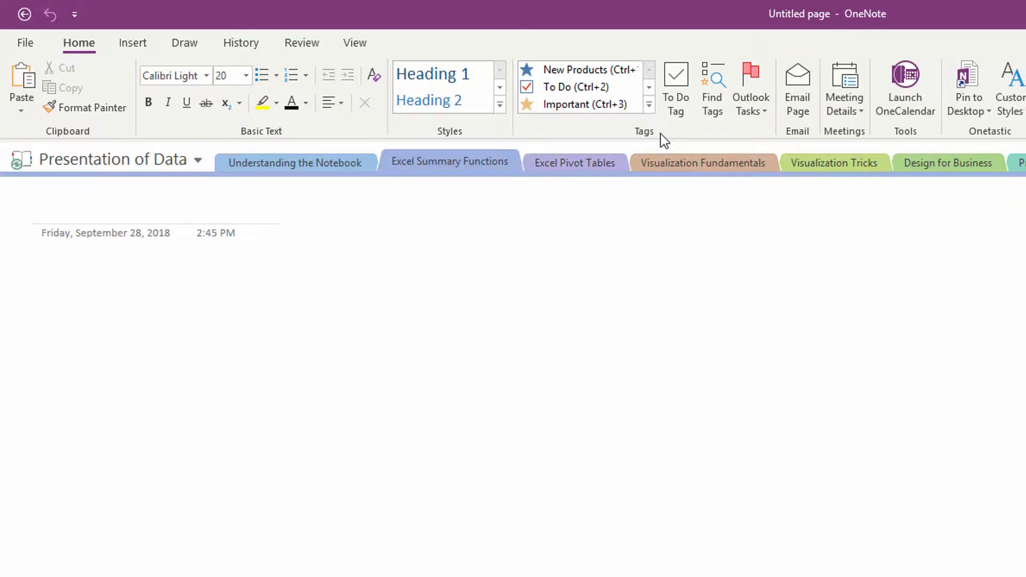
Expand the Tags gallery and open the Customize Tags dialog
{"action": "left_click", "coordinate": [648, 104]}
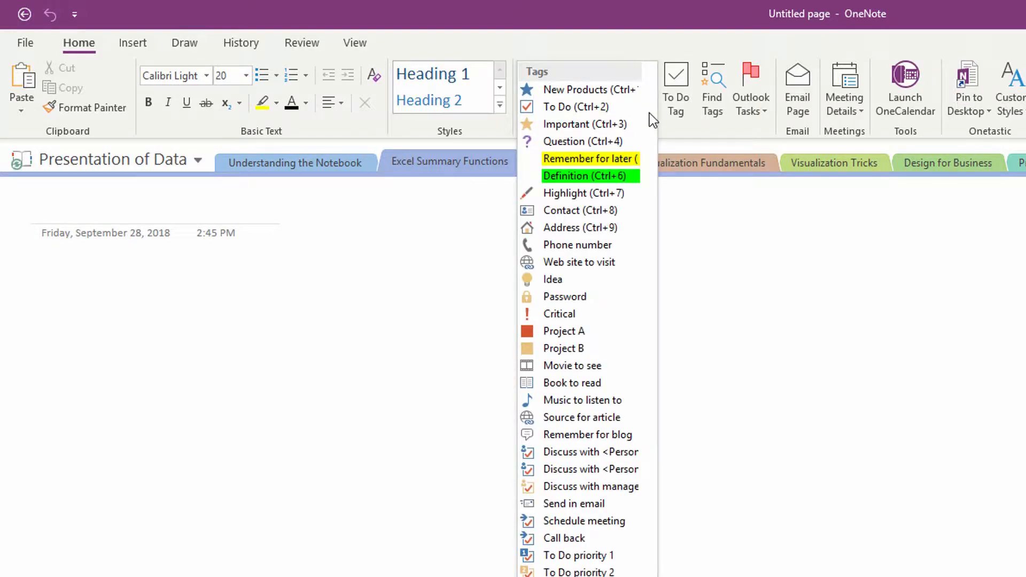
{"action": "mouse_move", "coordinate": [658, 230]}
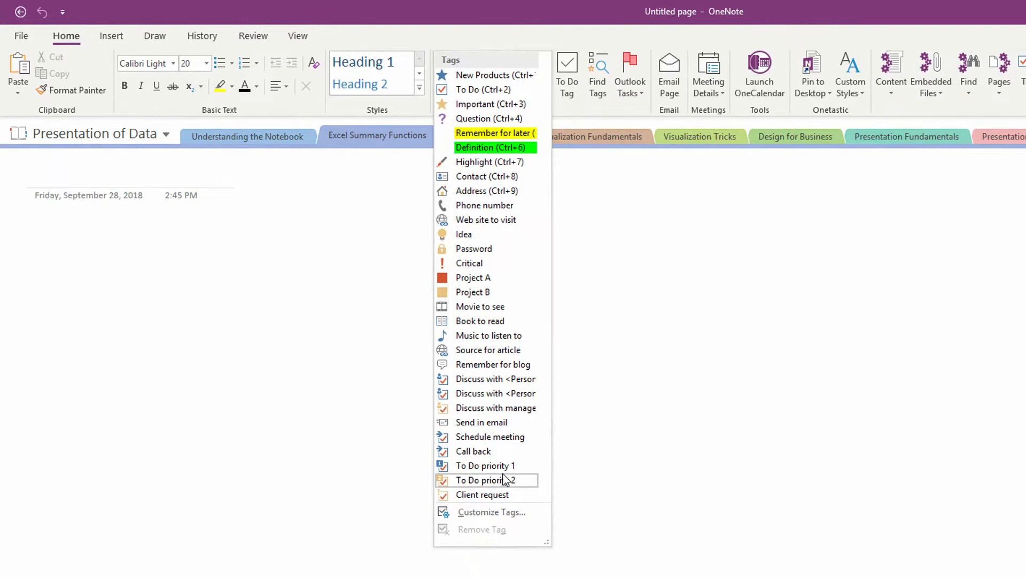
{"action": "mouse_move", "coordinate": [491, 513]}
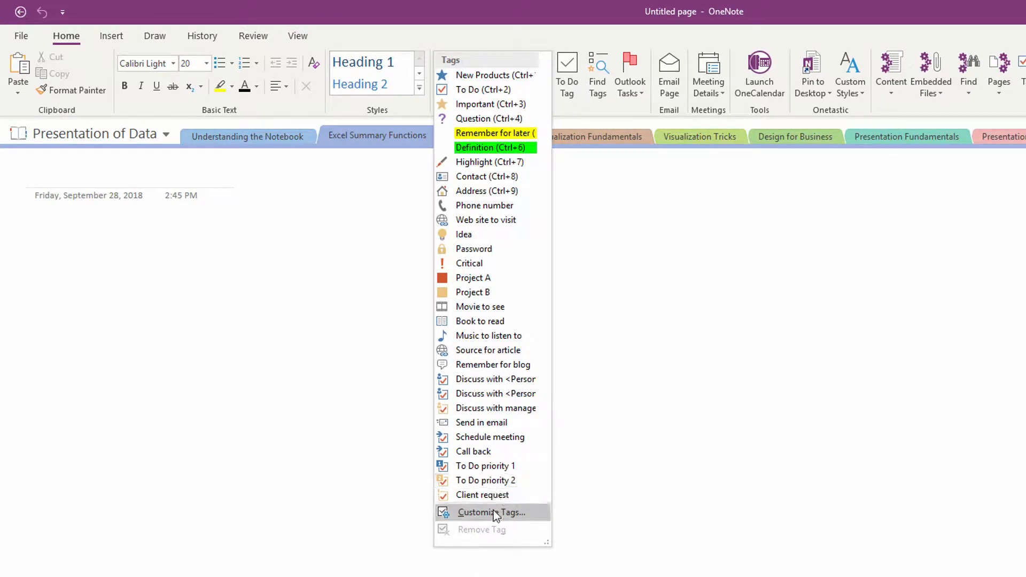
{"action": "mouse_move", "coordinate": [490, 513]}
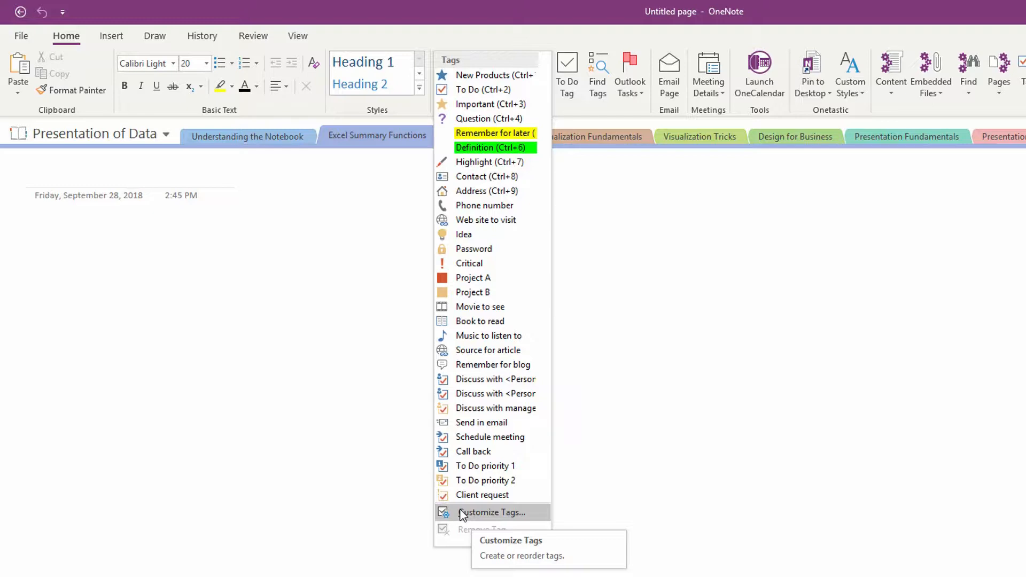
{"action": "left_click", "coordinate": [491, 512]}
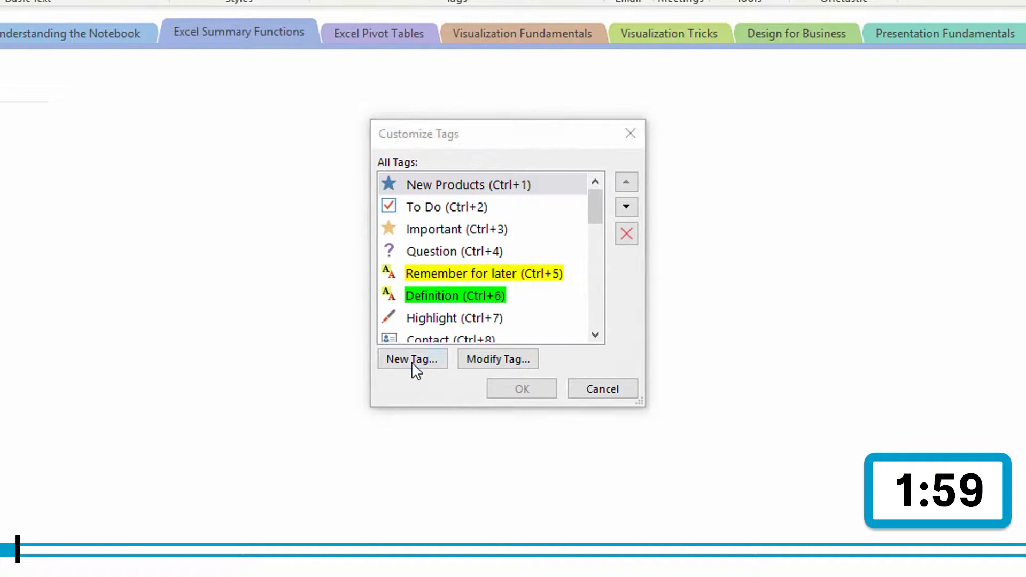
Define a new tag named Exercises with a blue star and no highlight colour
{"action": "left_click", "coordinate": [410, 359]}
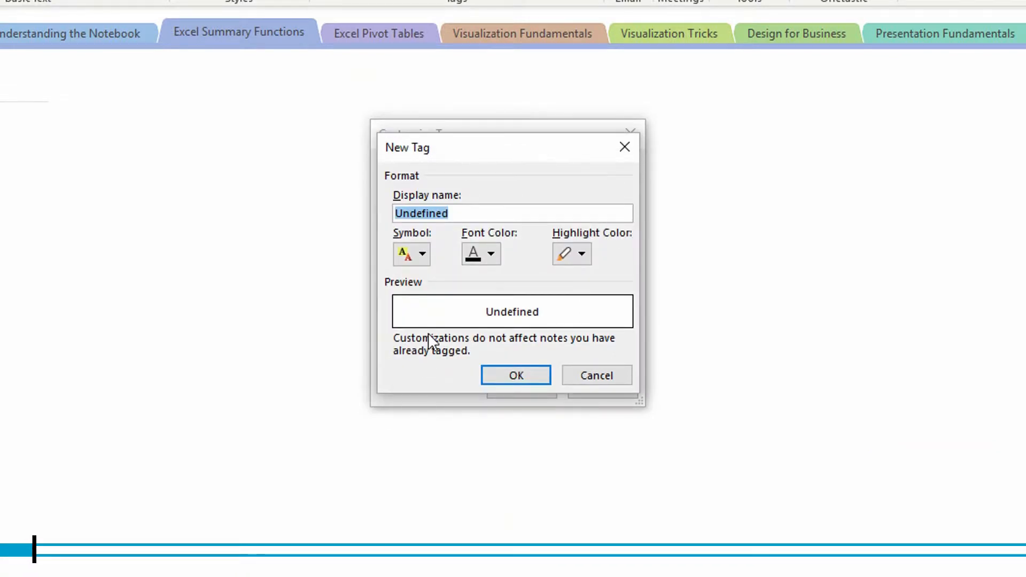
{"action": "mouse_move", "coordinate": [449, 280]}
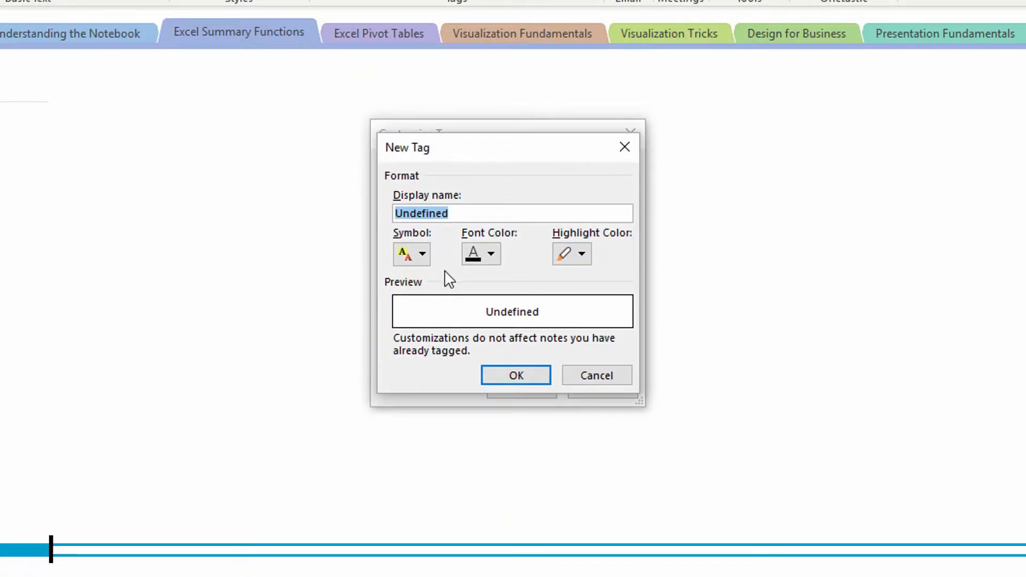
{"action": "mouse_move", "coordinate": [434, 275]}
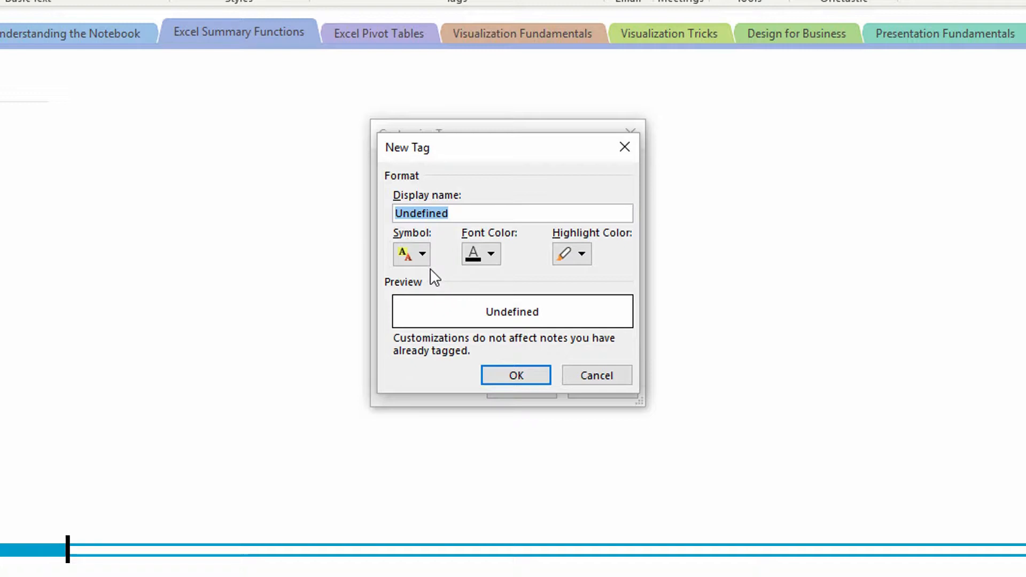
{"action": "type", "text": "Exercises"}
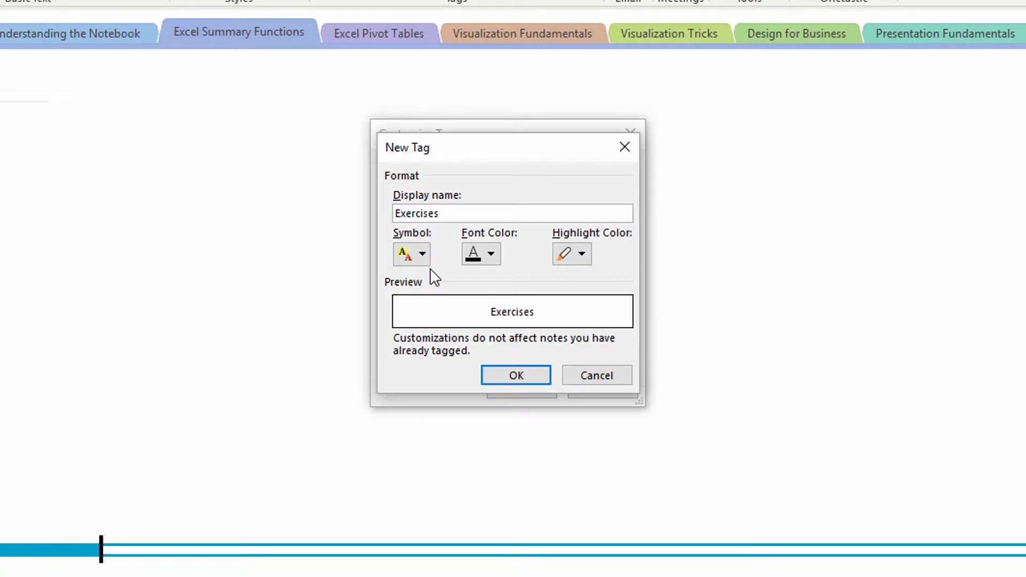
{"action": "left_click", "coordinate": [422, 254]}
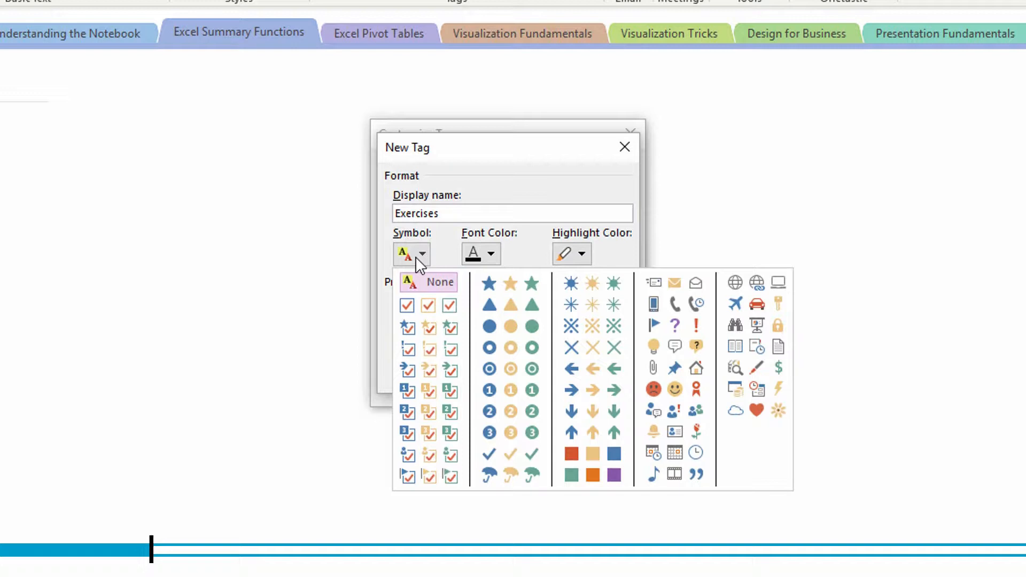
{"action": "mouse_move", "coordinate": [614, 411]}
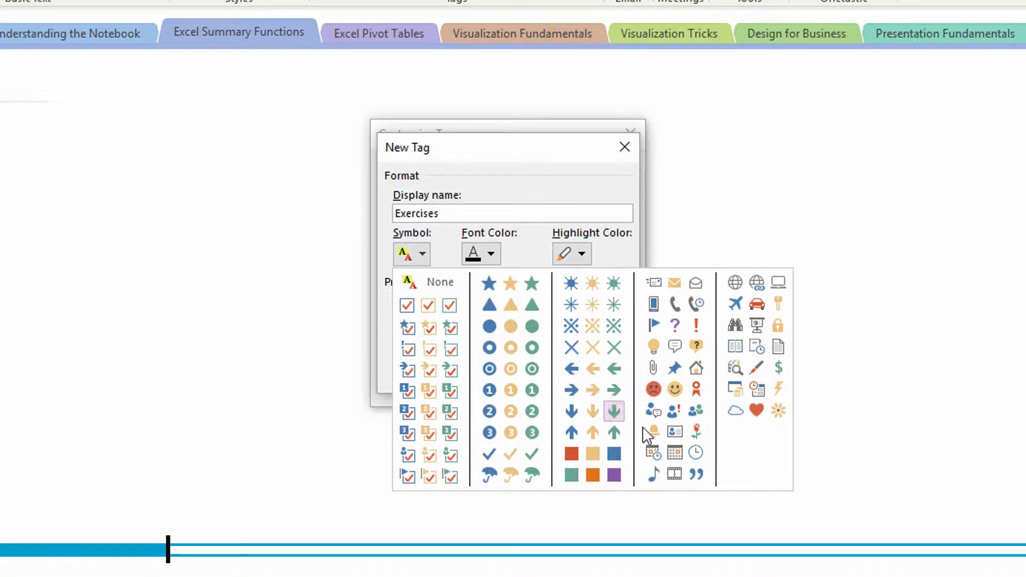
{"action": "left_click", "coordinate": [511, 283]}
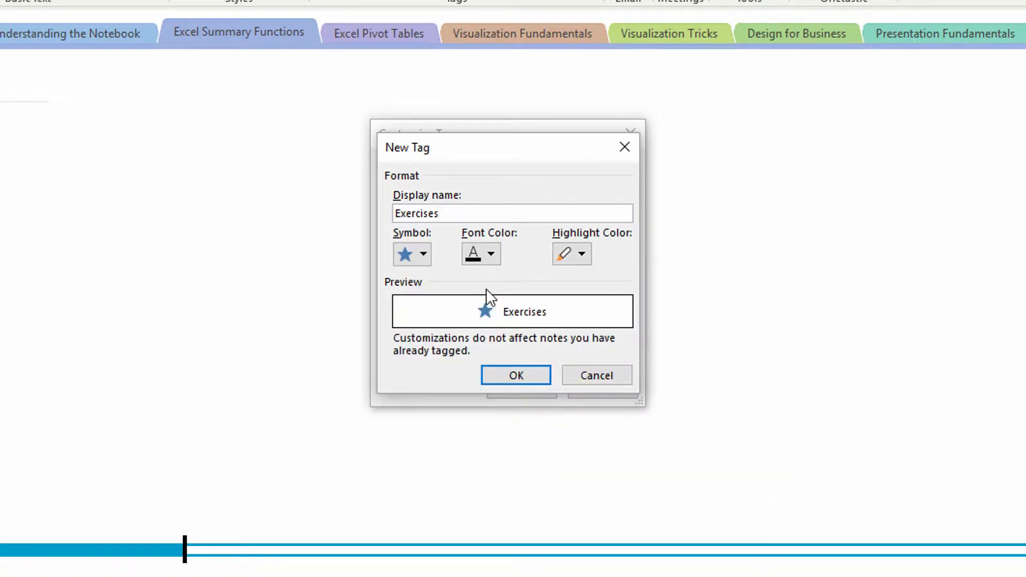
{"action": "left_click", "coordinate": [491, 254]}
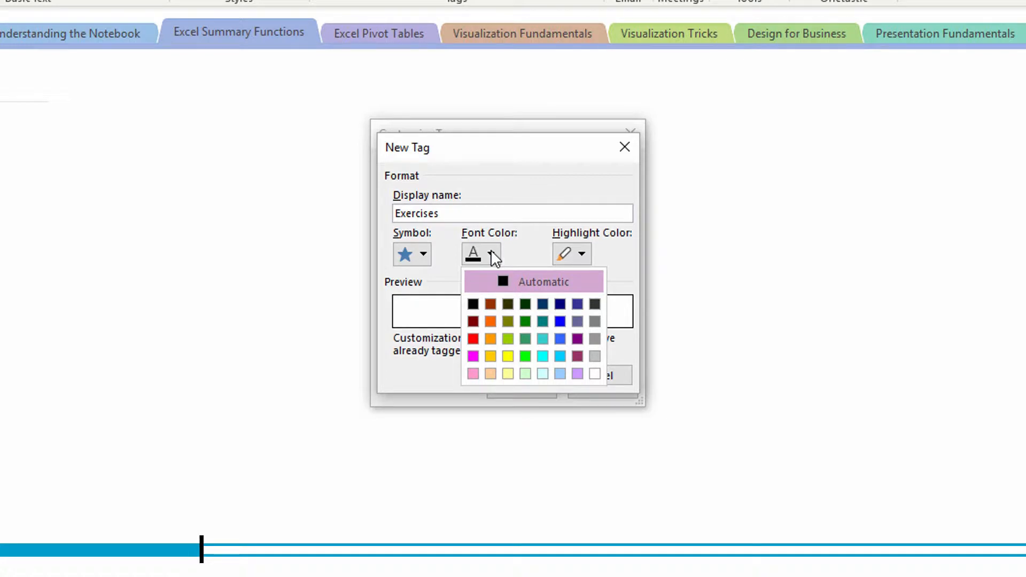
{"action": "left_click", "coordinate": [580, 254]}
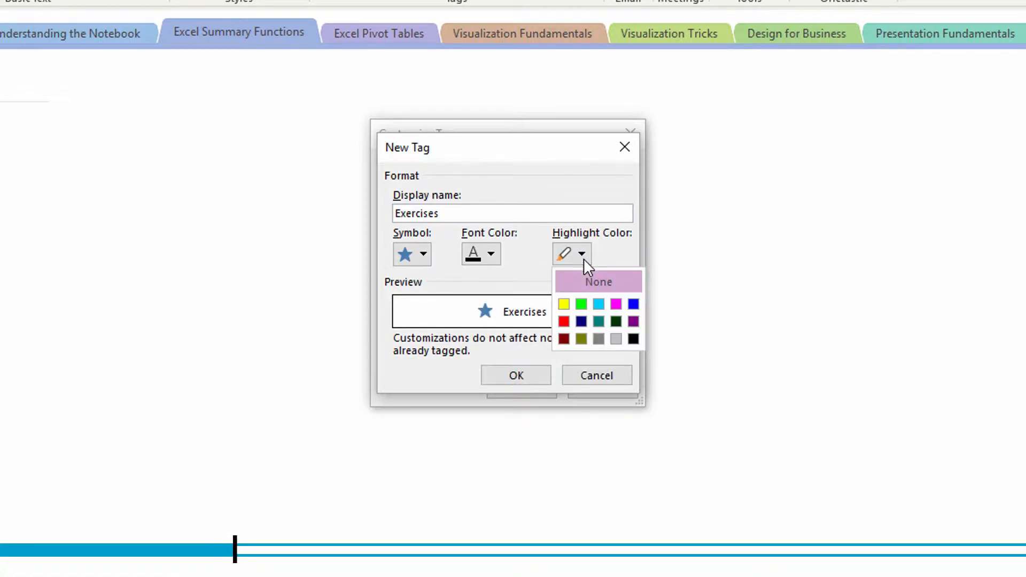
{"action": "left_click", "coordinate": [597, 281]}
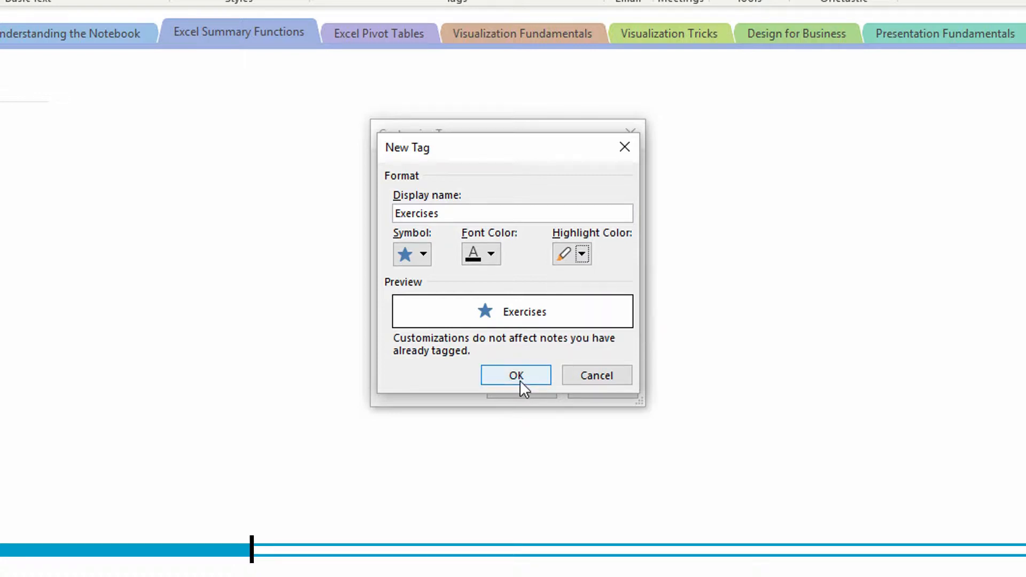
Save the Exercises tag as Ctrl+1, leaving Important in fourth place
{"action": "left_click", "coordinate": [516, 375]}
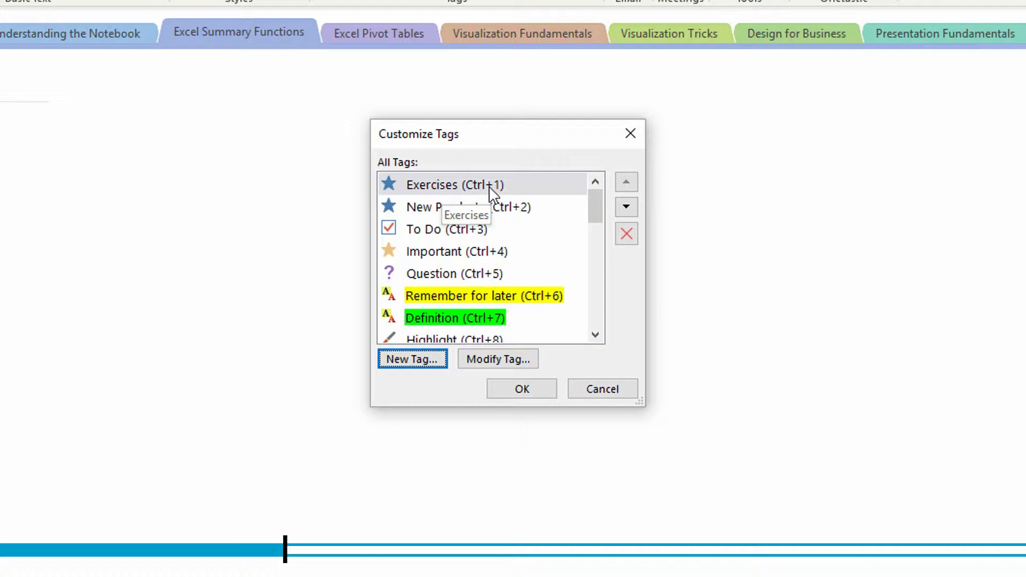
{"action": "left_click", "coordinate": [454, 184]}
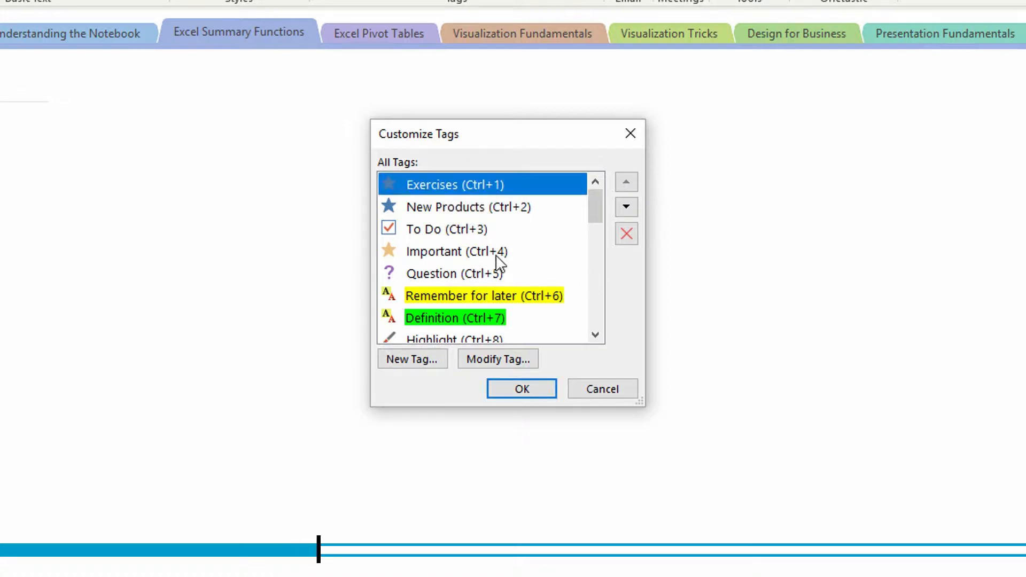
{"action": "left_click", "coordinate": [457, 251]}
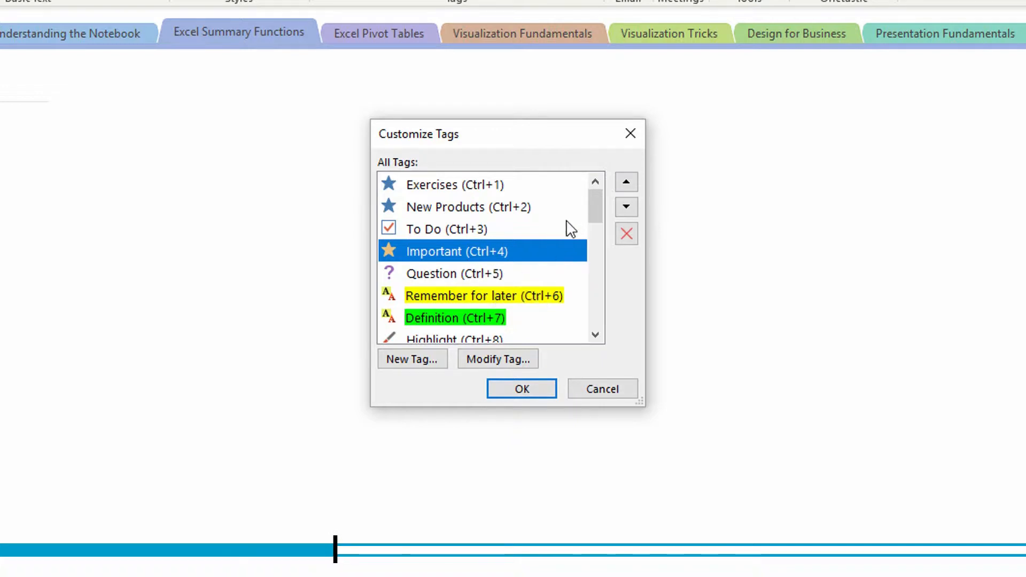
{"action": "left_click", "coordinate": [625, 182]}
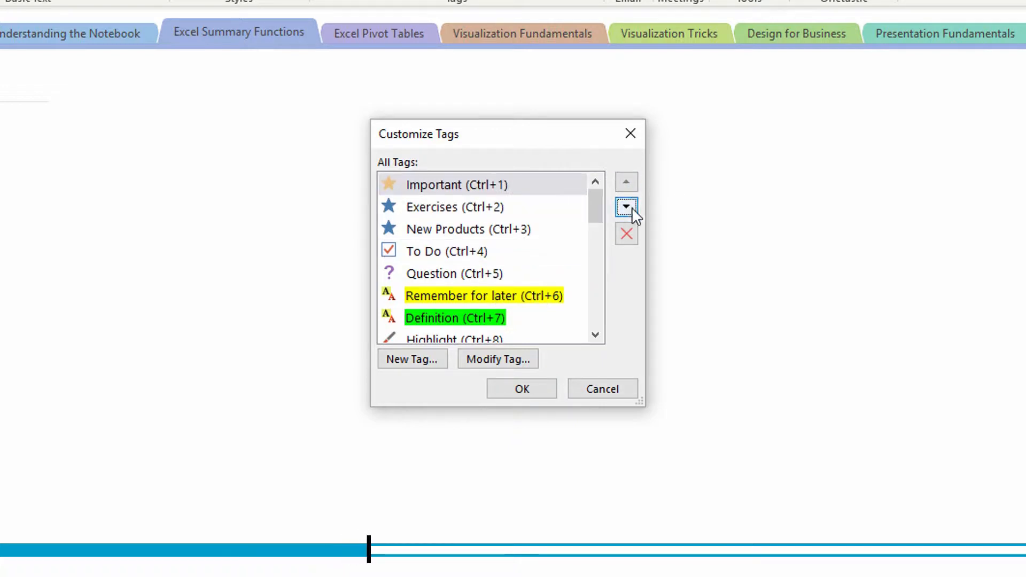
{"action": "left_click", "coordinate": [626, 206]}
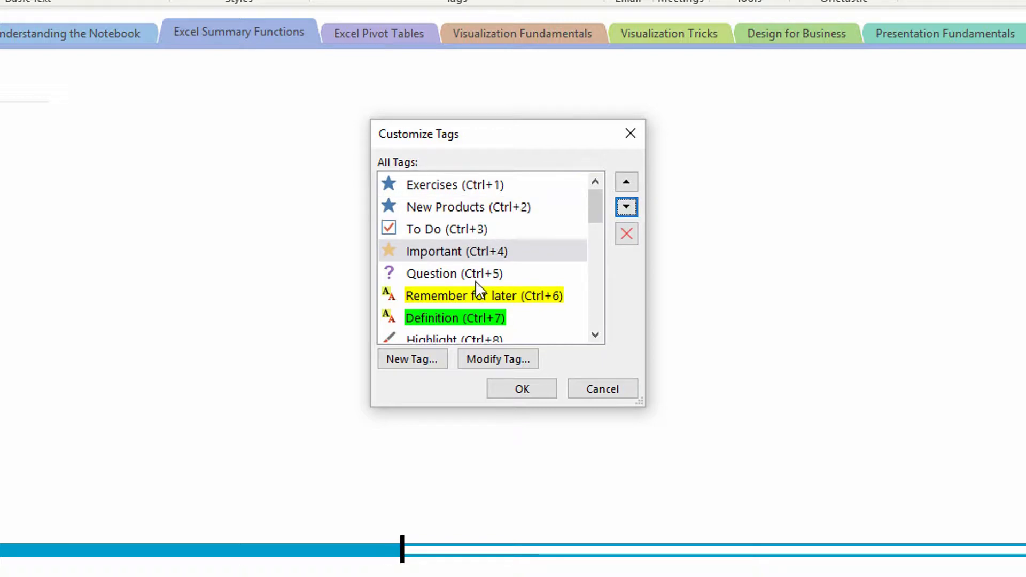
{"action": "mouse_move", "coordinate": [478, 200]}
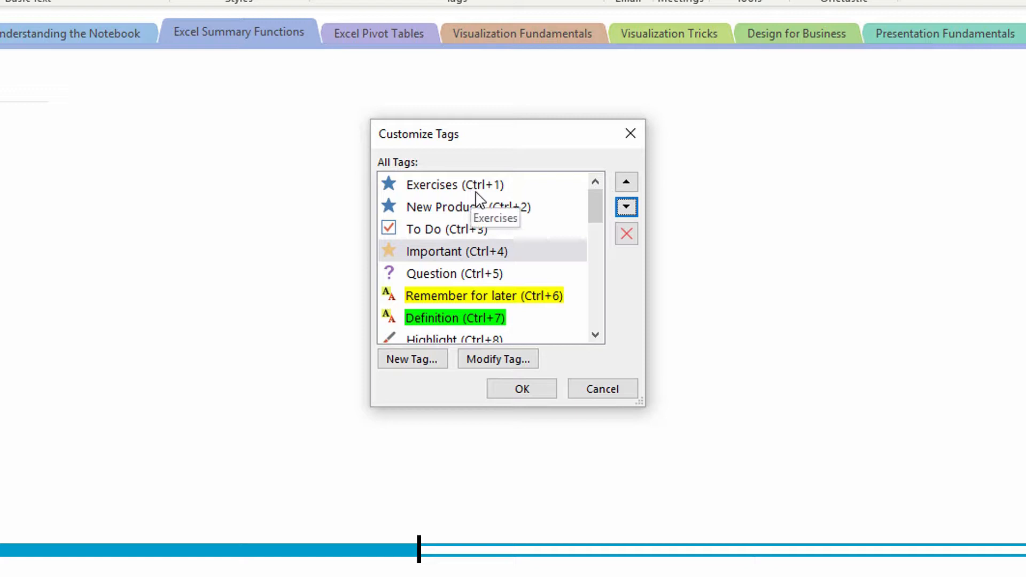
Add a gold-star Video Tutorial tag and move it up to second place (Ctrl+2)
{"action": "left_click", "coordinate": [412, 359]}
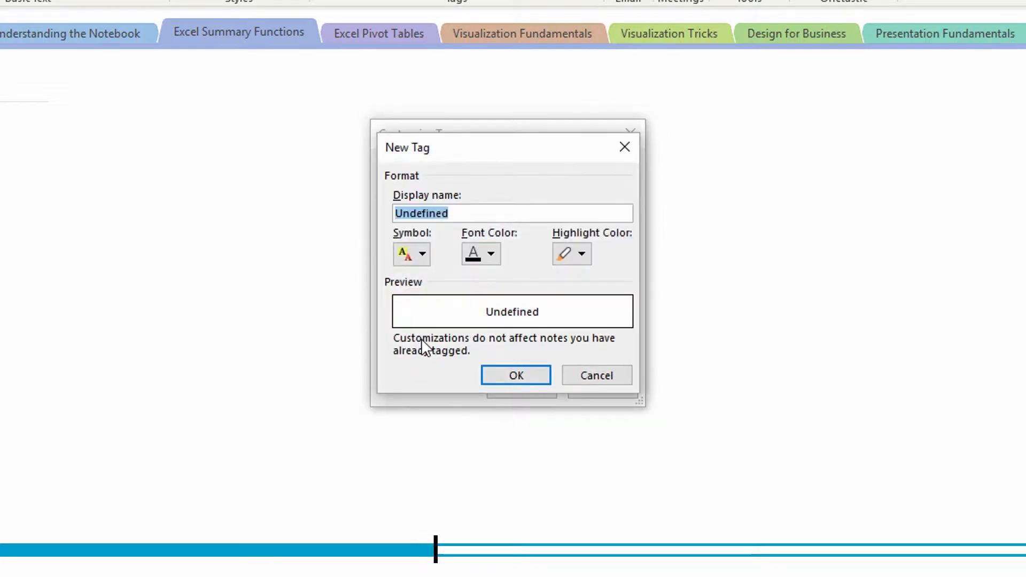
{"action": "type", "text": "Video Tutor"}
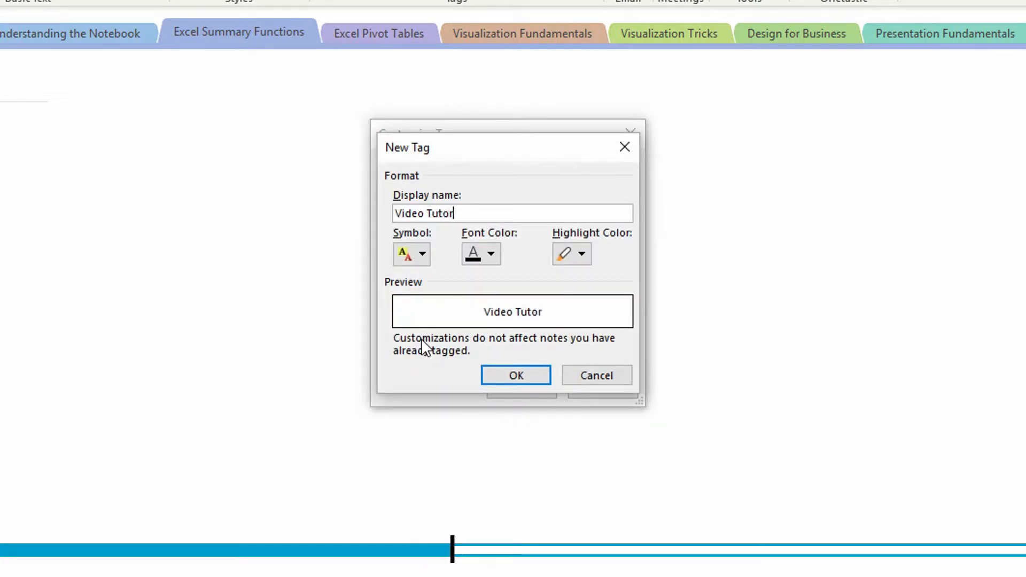
{"action": "left_click", "coordinate": [422, 254]}
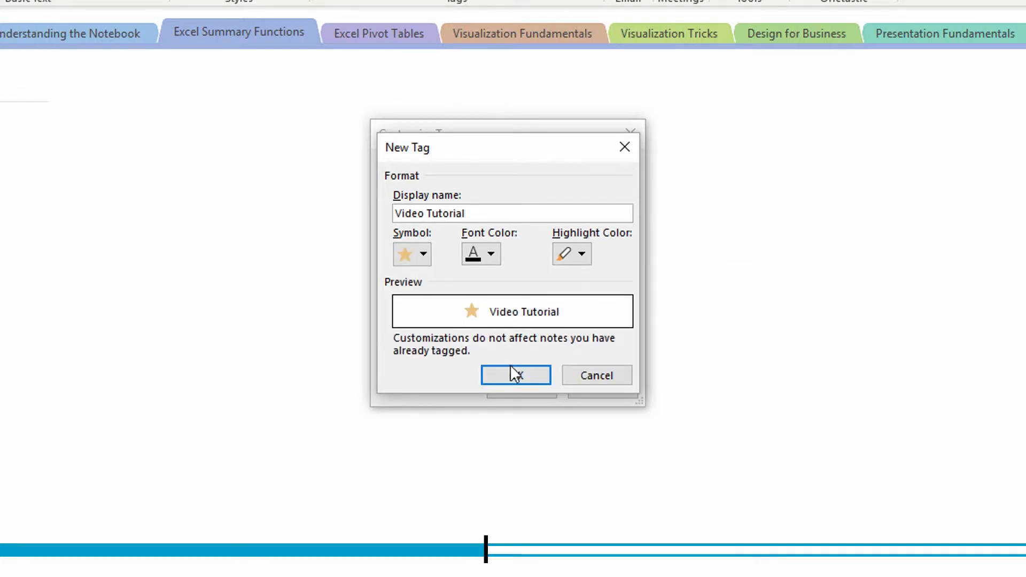
{"action": "left_click", "coordinate": [515, 376]}
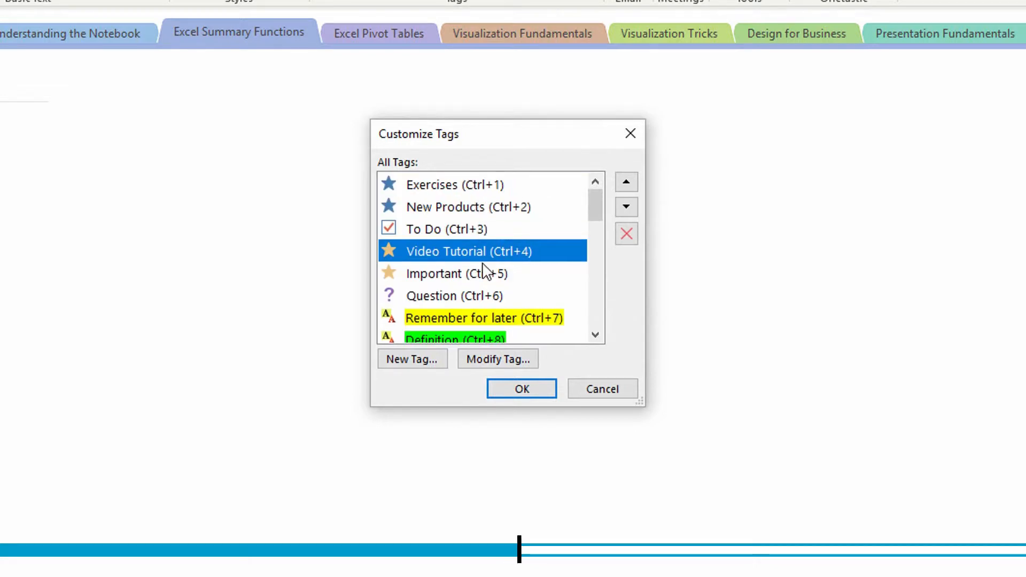
{"action": "left_click", "coordinate": [624, 182]}
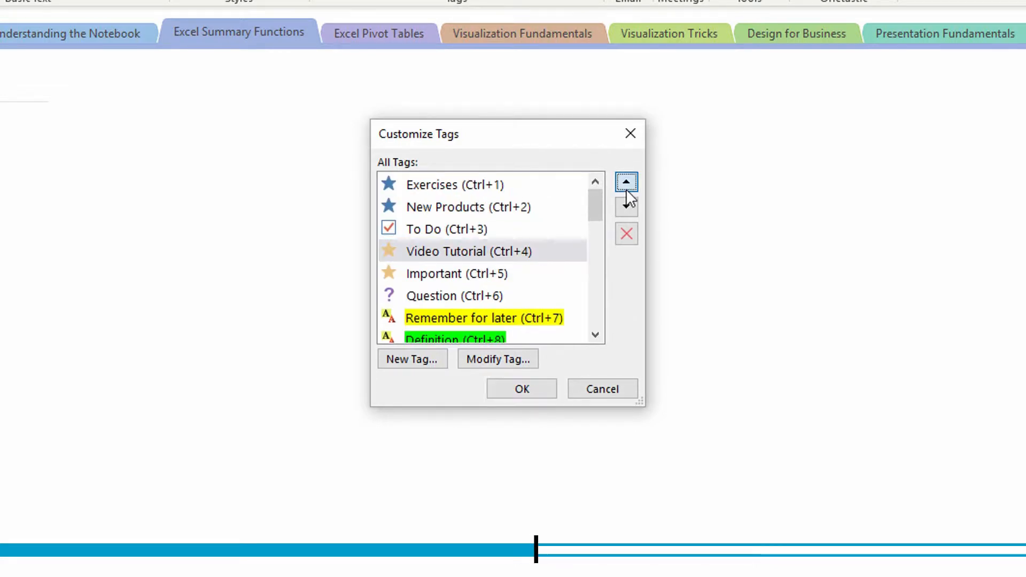
{"action": "left_click", "coordinate": [625, 181]}
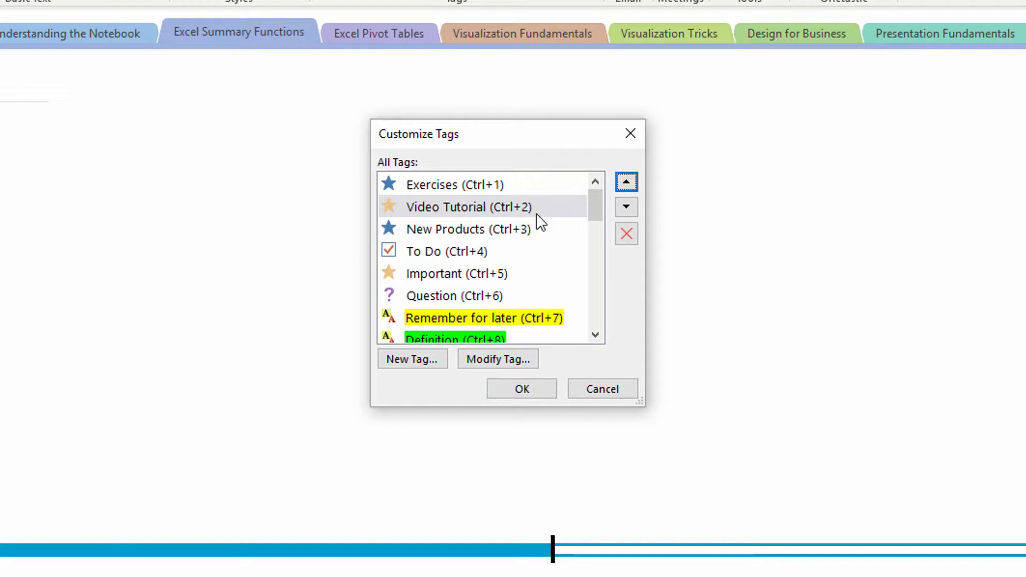
Create a green-star tag named Recommended Reading
{"action": "left_click", "coordinate": [411, 359]}
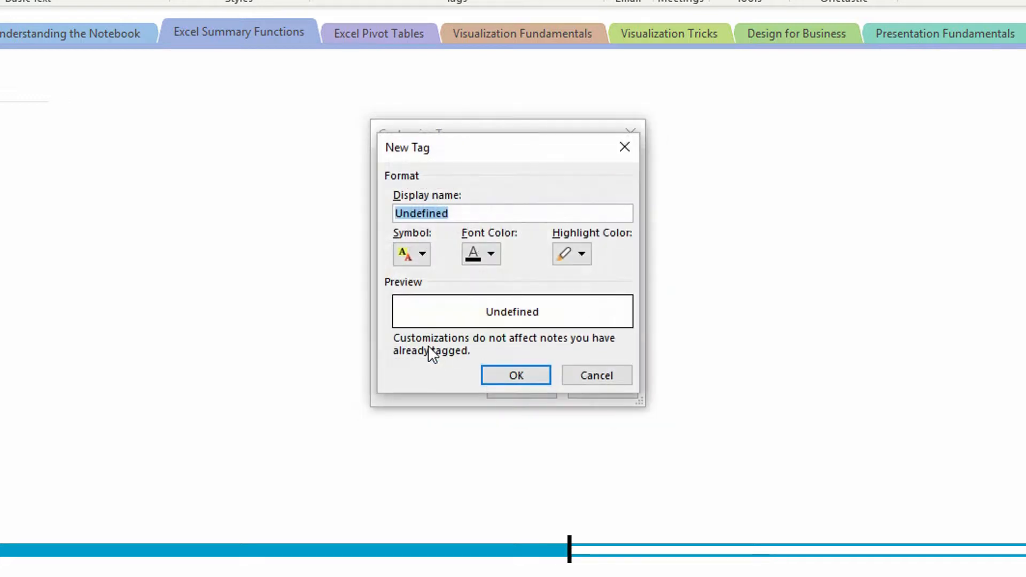
{"action": "type", "text": "R"}
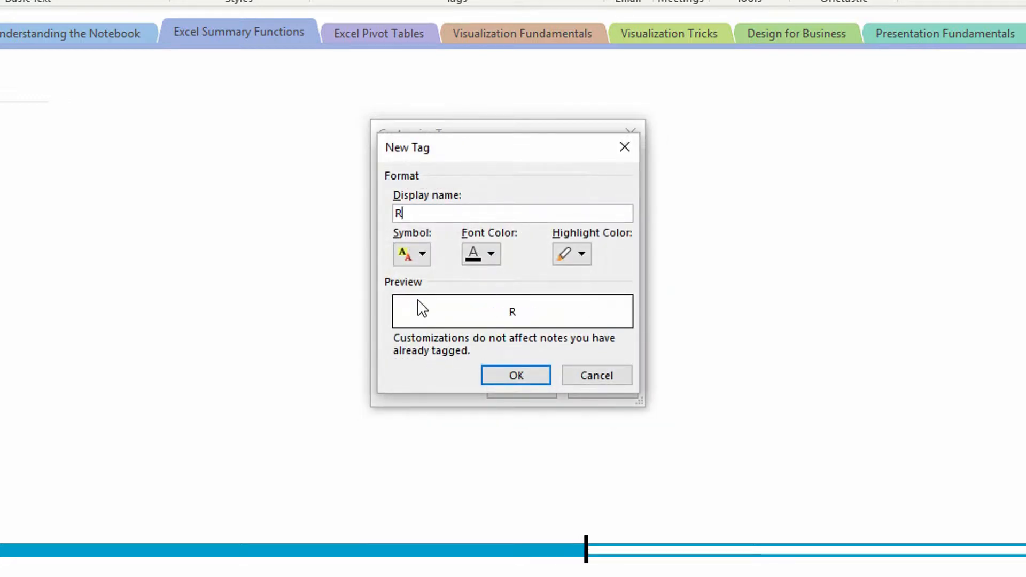
{"action": "type", "text": "ecommended Reading"}
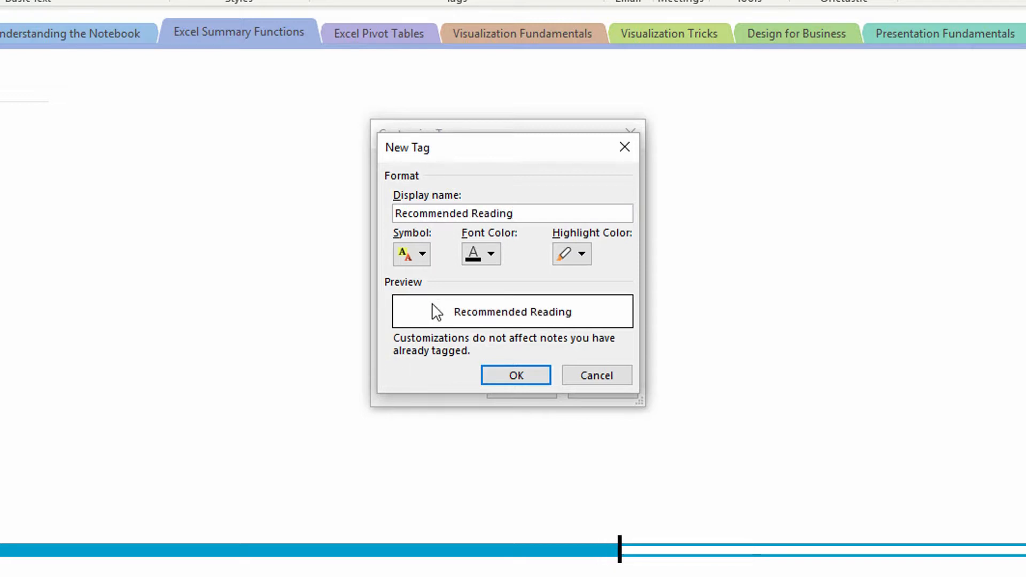
{"action": "left_click", "coordinate": [421, 254]}
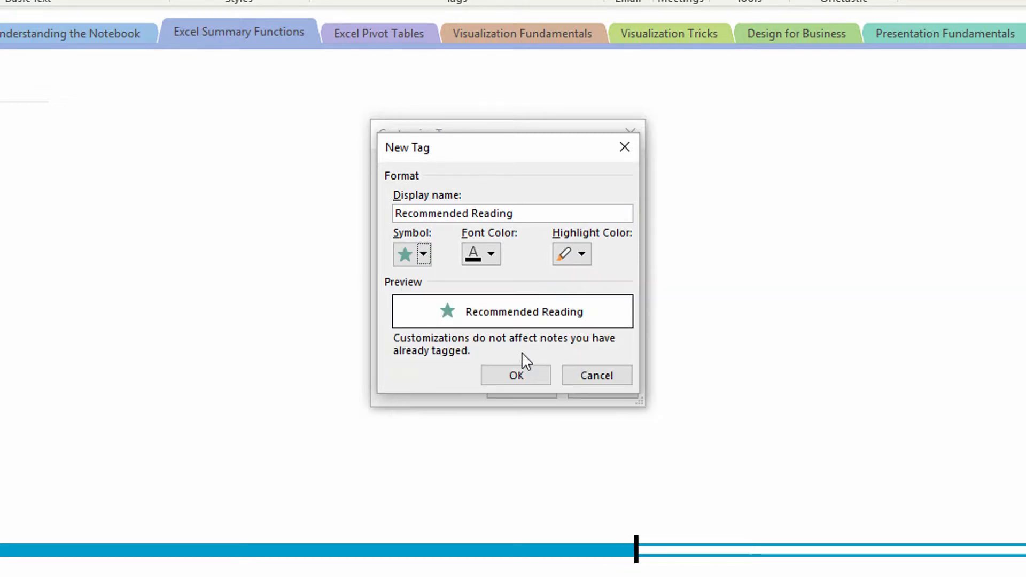
{"action": "left_click", "coordinate": [516, 375]}
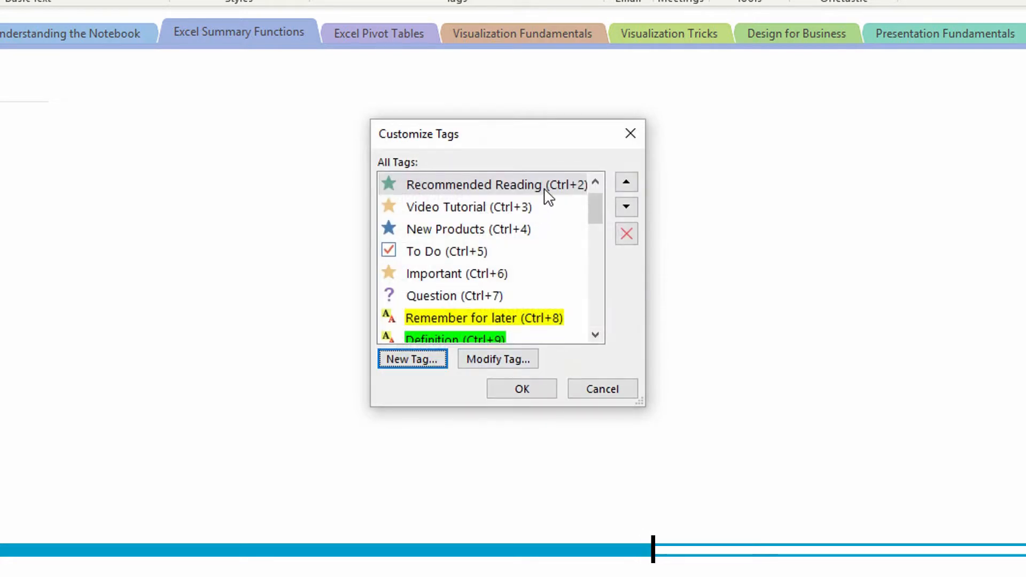
Move Recommended Reading below Video Tutorial as Ctrl+3 and close Customize Tags
{"action": "left_click", "coordinate": [625, 207]}
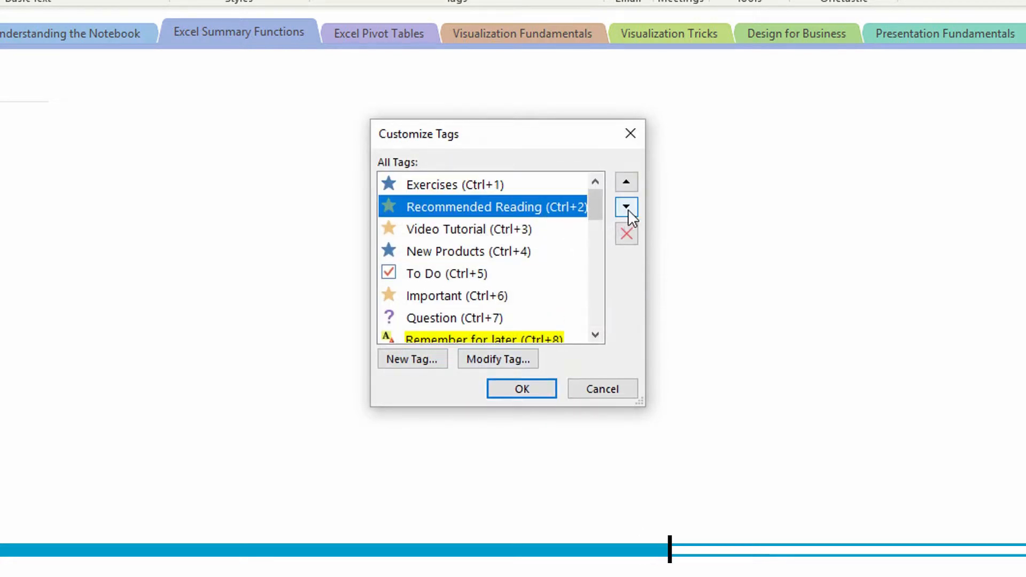
{"action": "left_click", "coordinate": [625, 207]}
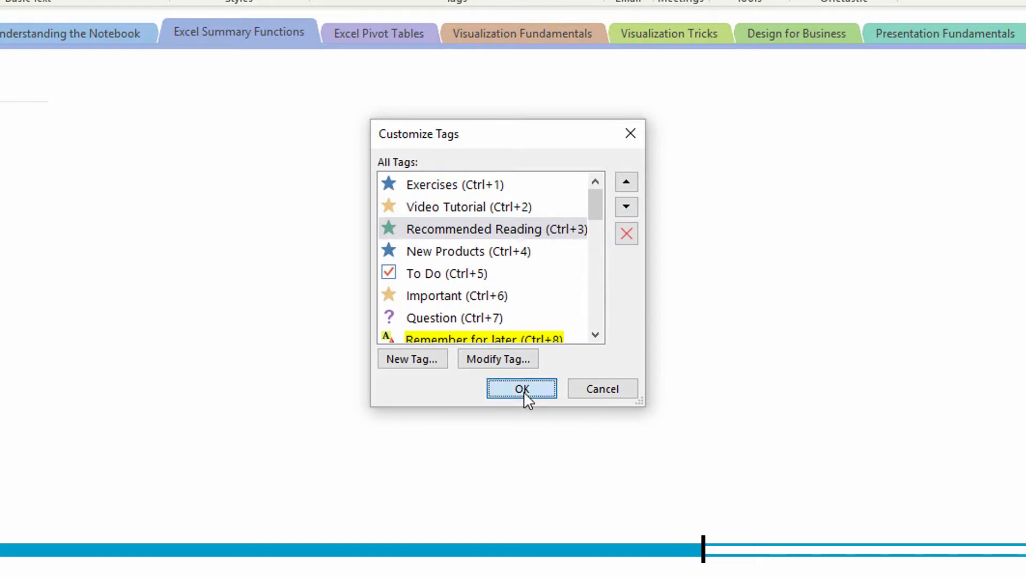
{"action": "left_click", "coordinate": [520, 389]}
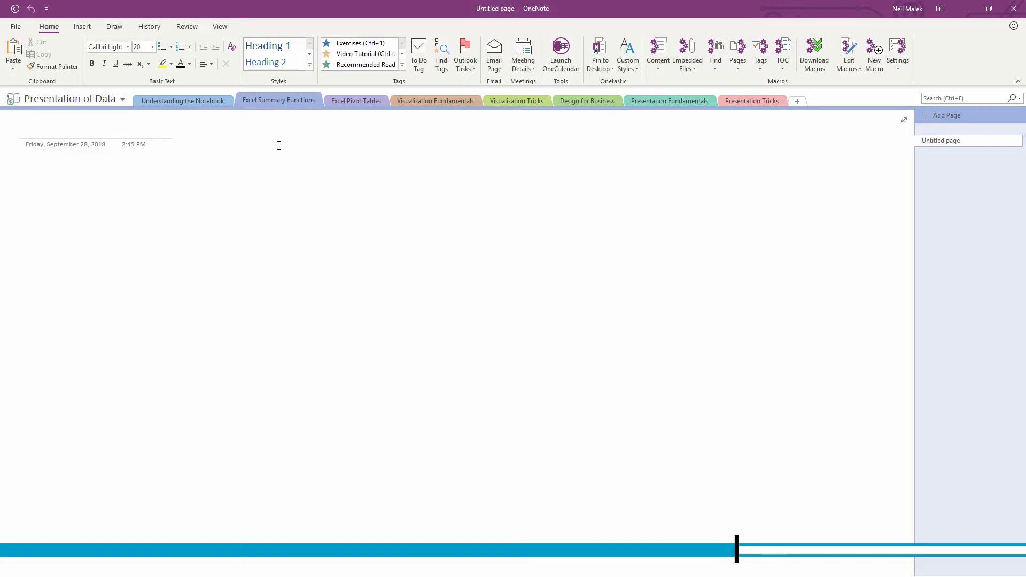
Title the page SUMIFS and add the note 'Watch the YouTube tutorial here.'
{"action": "type", "text": "SUMIFS"}
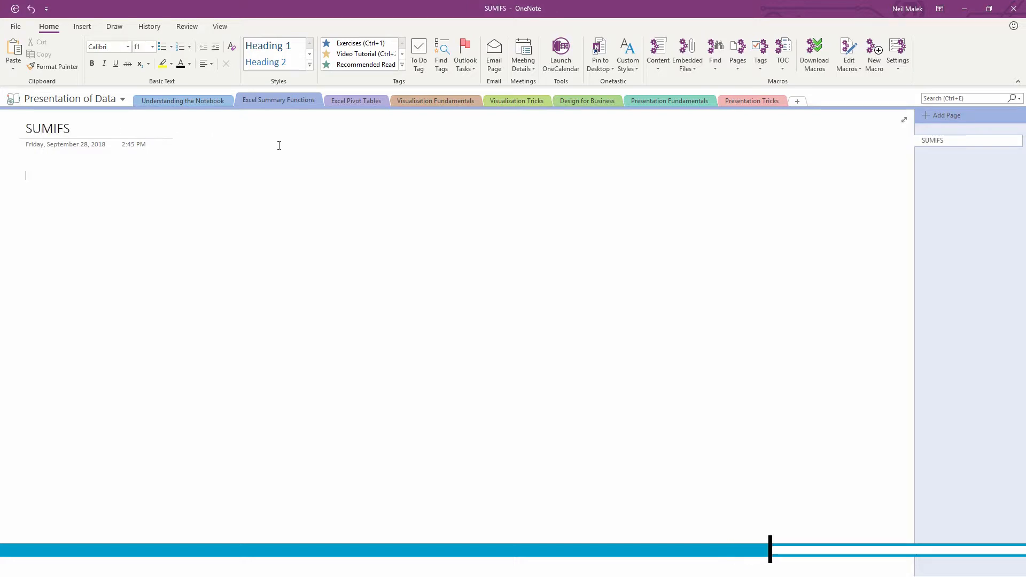
{"action": "type", "text": "Watch the YouTube tutorai"}
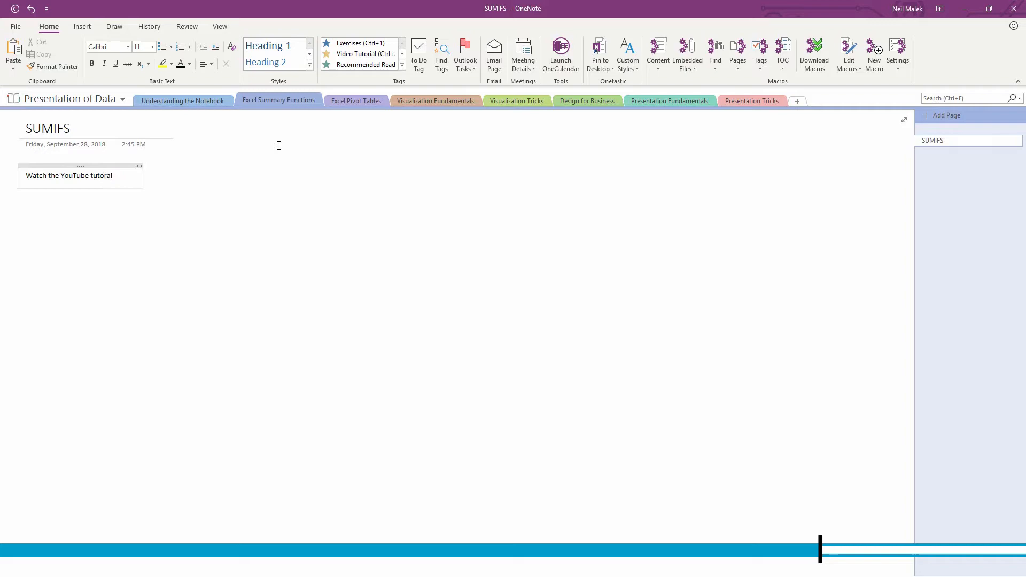
{"action": "type", "text": "here."}
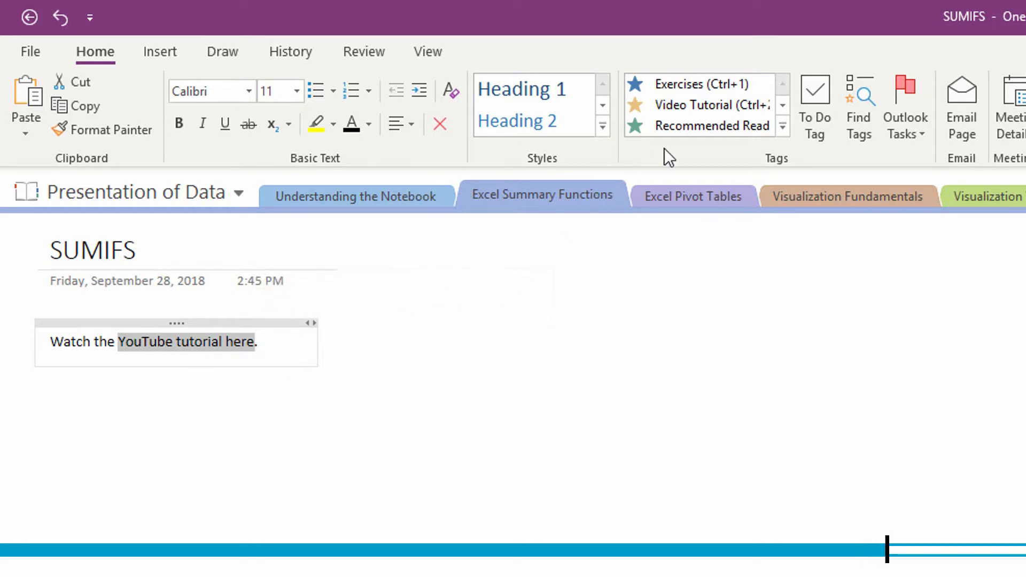
{"action": "mouse_move", "coordinate": [711, 105]}
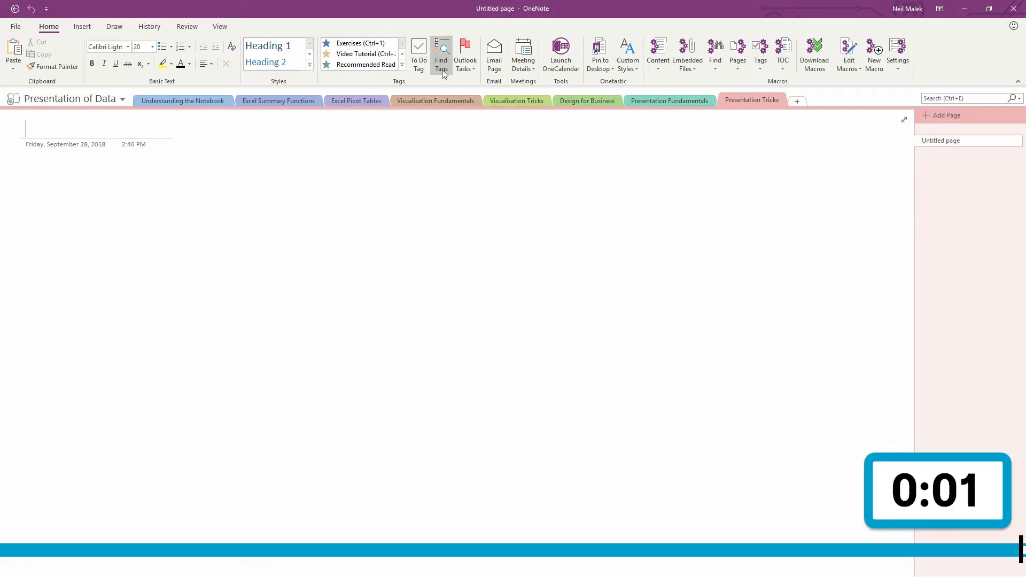
Run Find Tags across This notebook to list the Video Tutorial note
{"action": "left_click", "coordinate": [441, 55]}
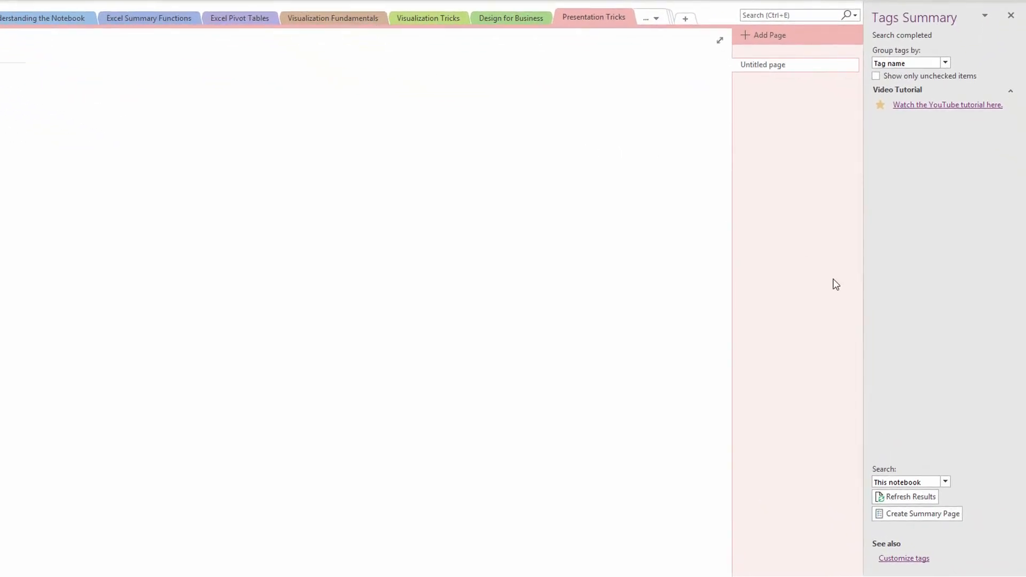
{"action": "left_click", "coordinate": [945, 482]}
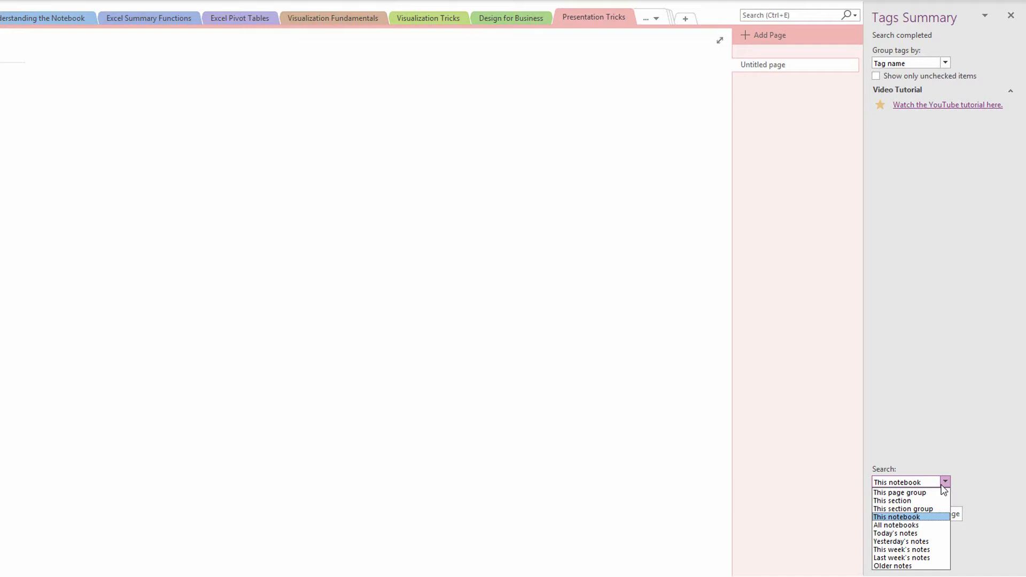
{"action": "left_click", "coordinate": [896, 517]}
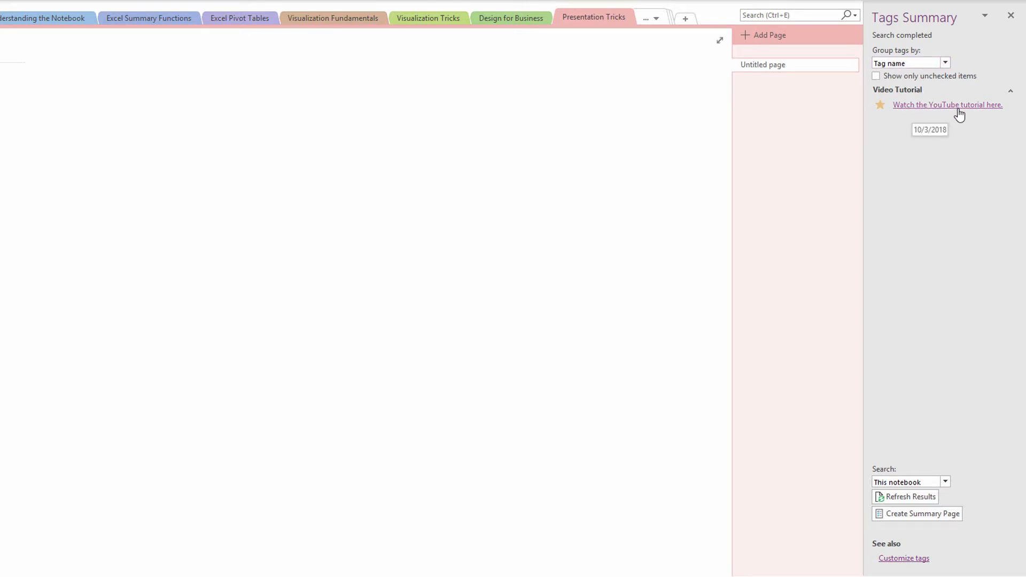
{"action": "mouse_move", "coordinate": [149, 18]}
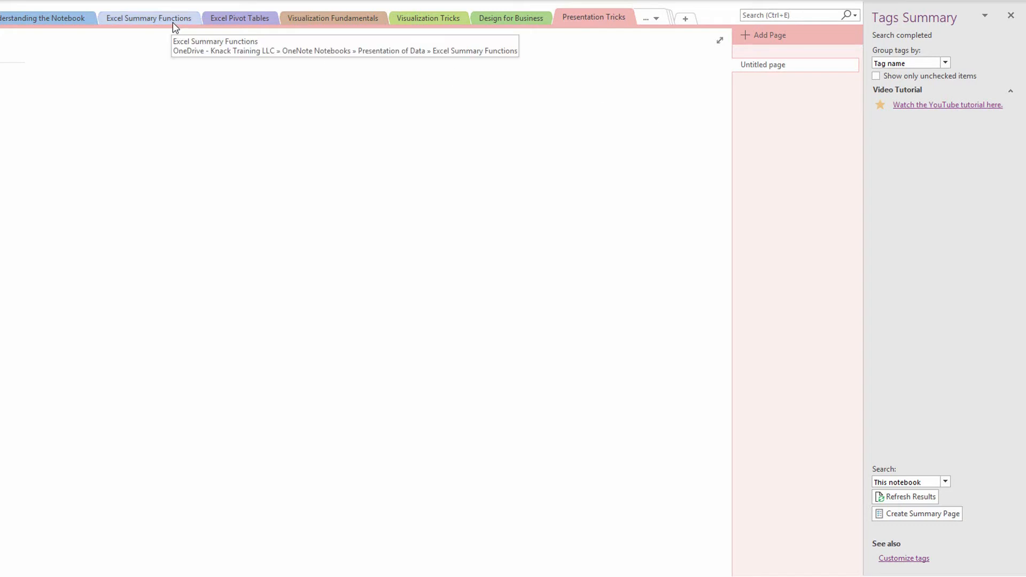
{"action": "mouse_move", "coordinate": [916, 528]}
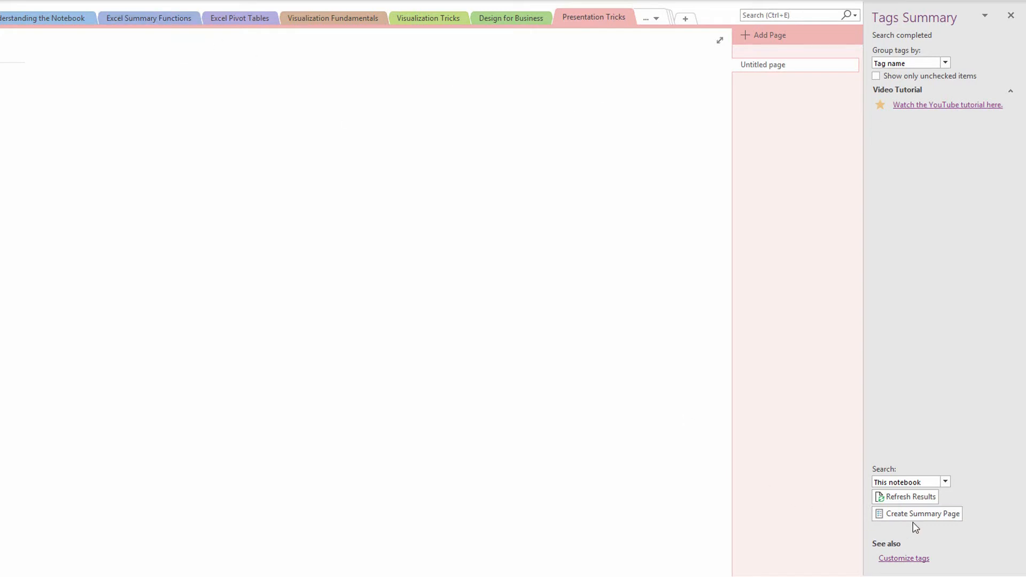
Generate a Tags Summary page listing the tagged YouTube tutorial note
{"action": "left_click", "coordinate": [922, 514]}
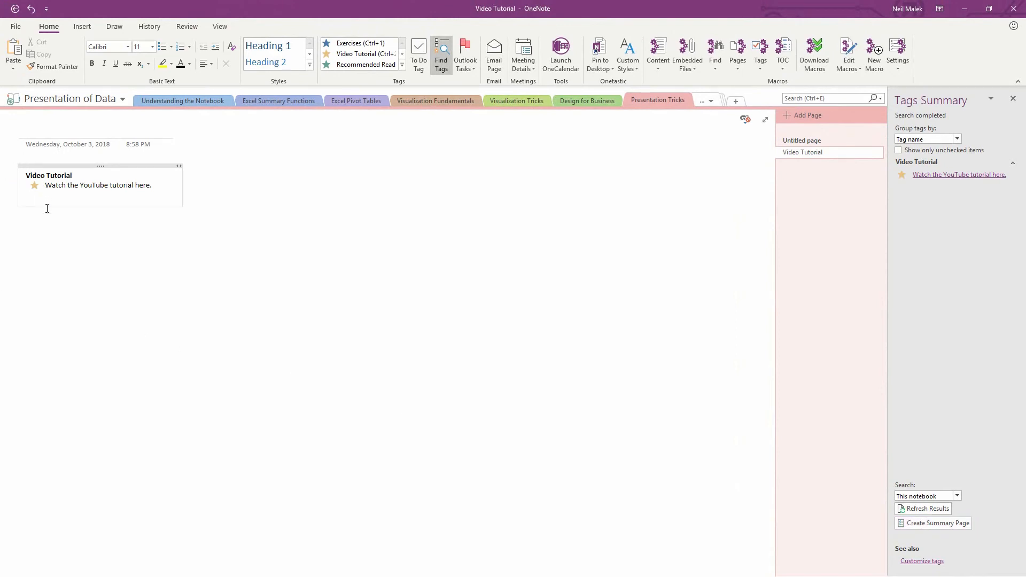
{"action": "mouse_move", "coordinate": [53, 226]}
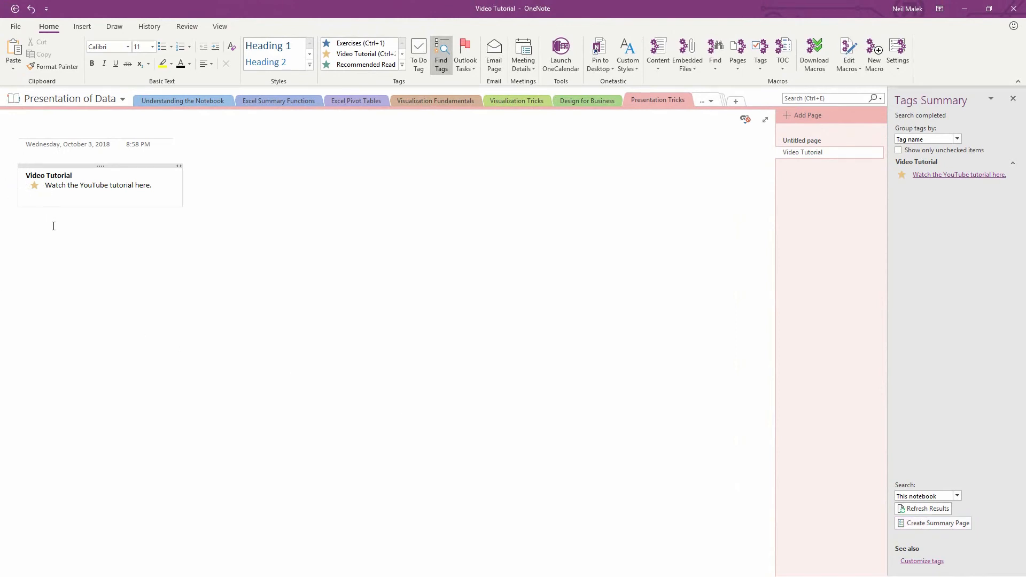